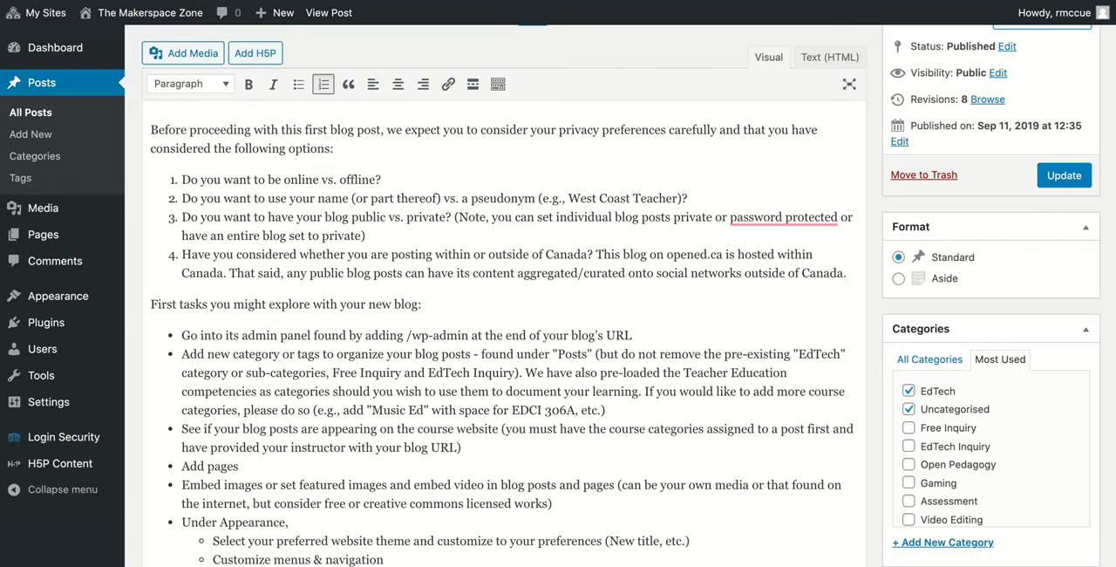
mouse_move(847, 278)
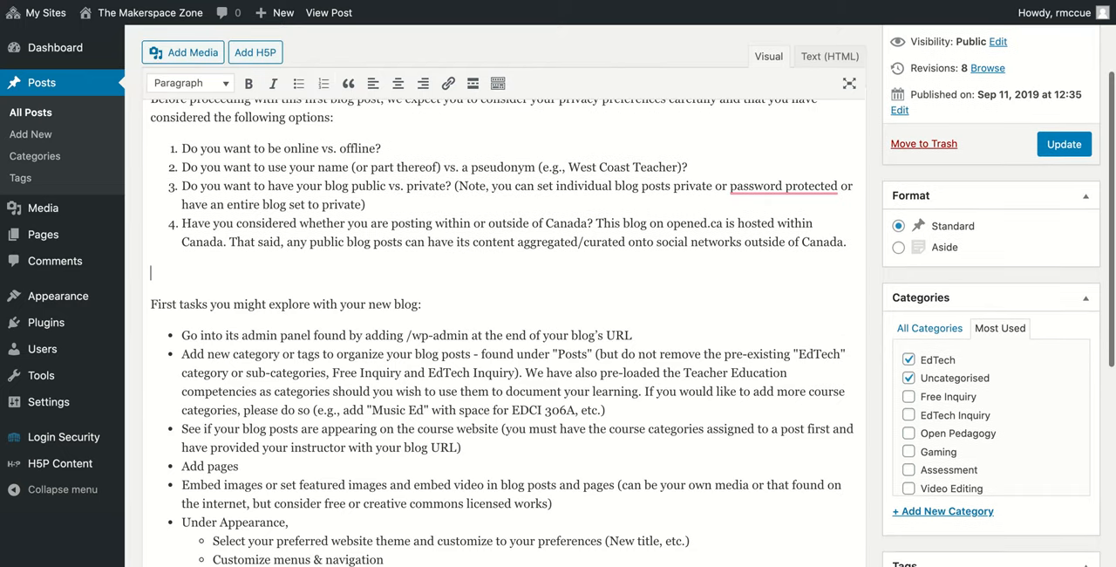
- Place the YouTube photo-upload tutorial in the empty paragraph after the privacy questions list
click(164, 272)
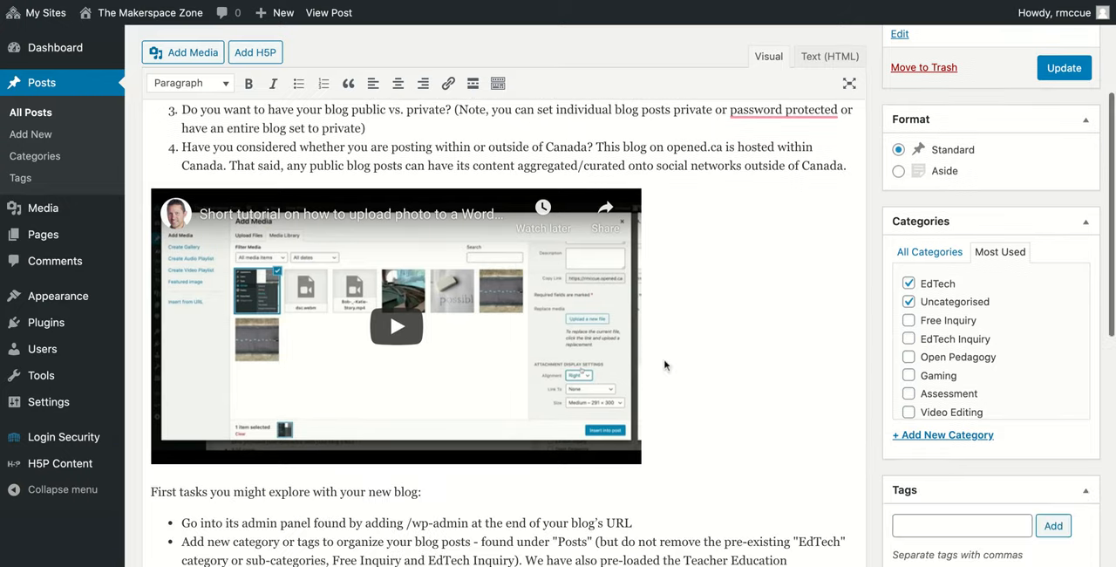
- Update the Welcome and Introduction post so the embedded video is saved
scroll(down, 3)
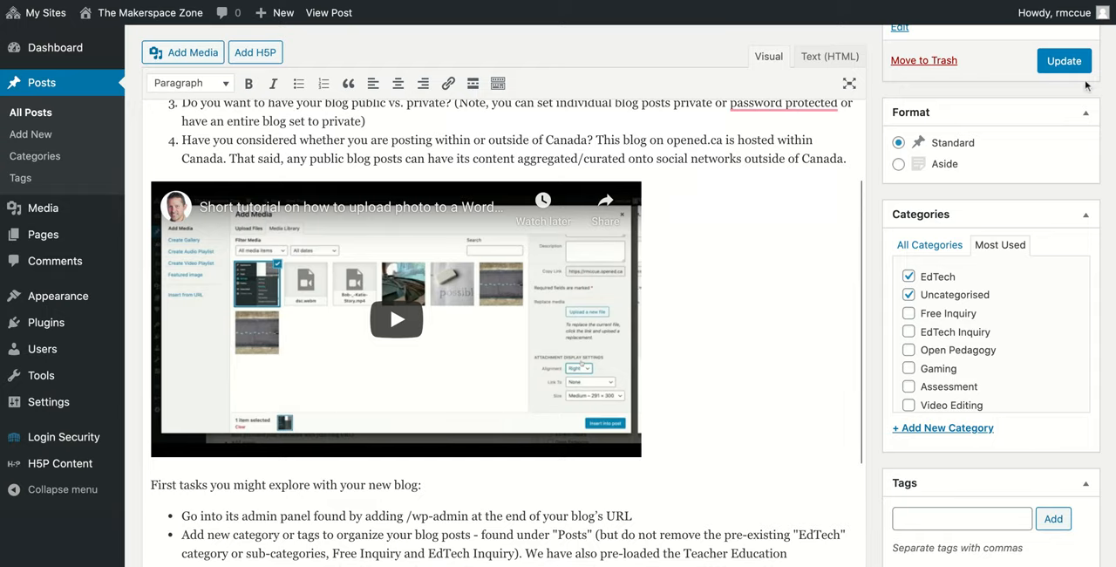
click(1064, 60)
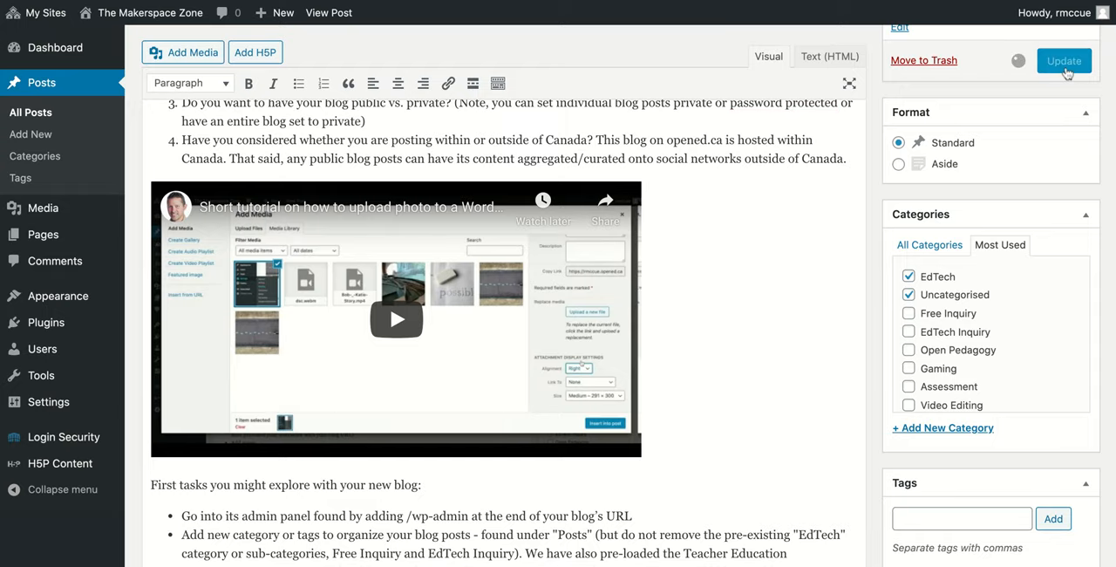
click(1064, 59)
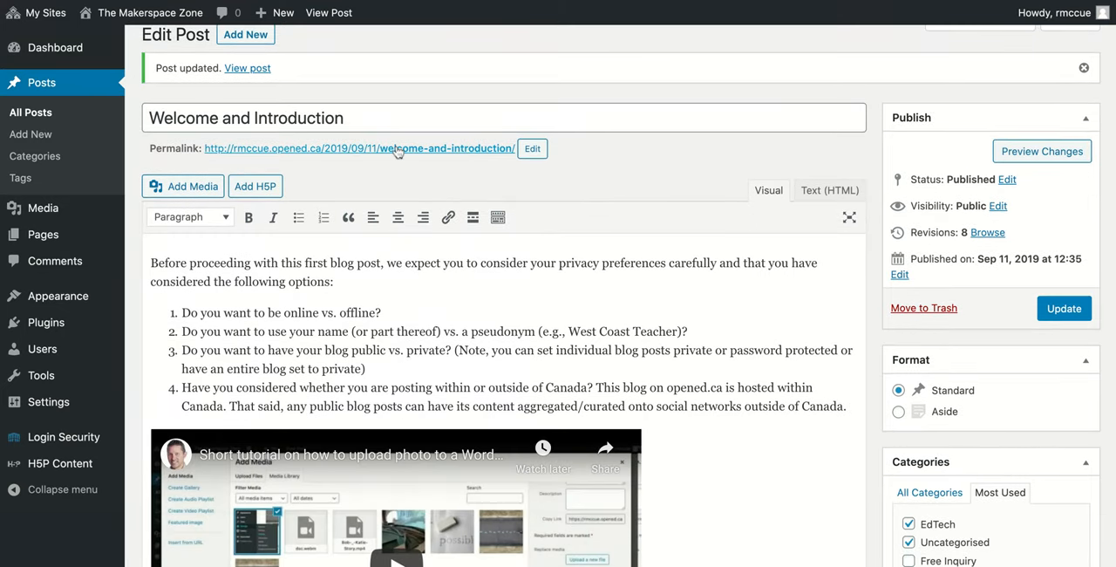
- View the live post and play the embedded photo-upload tutorial beneath the privacy questions
click(248, 68)
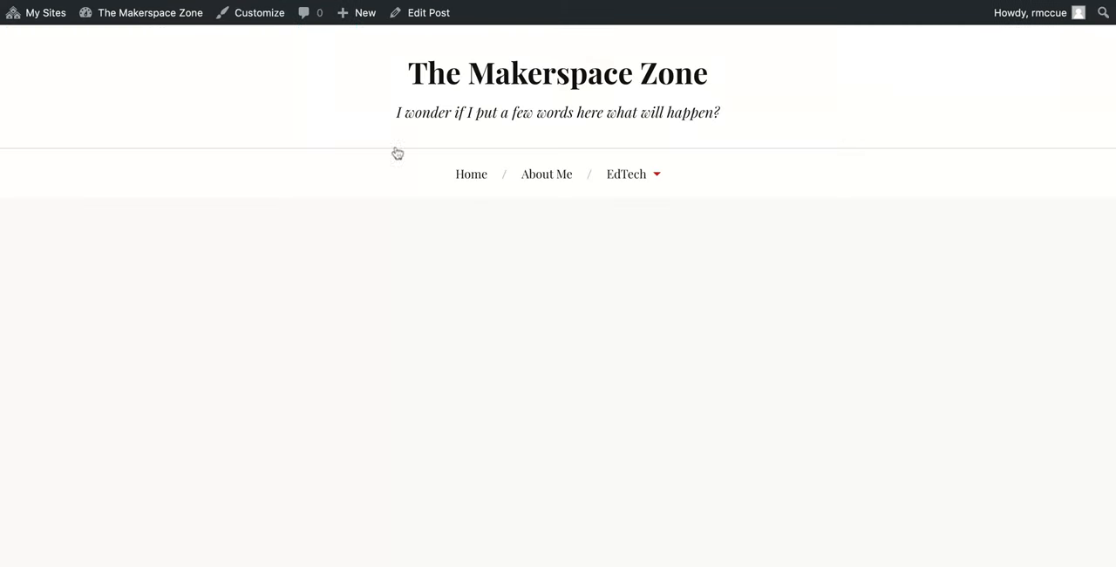
scroll(down, 3)
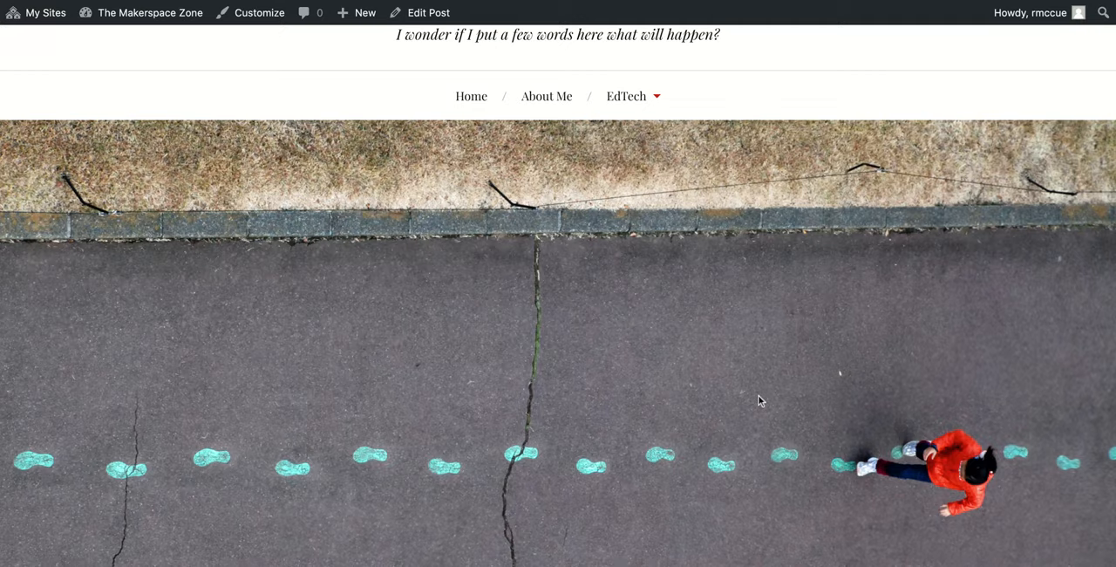
scroll(down, 3)
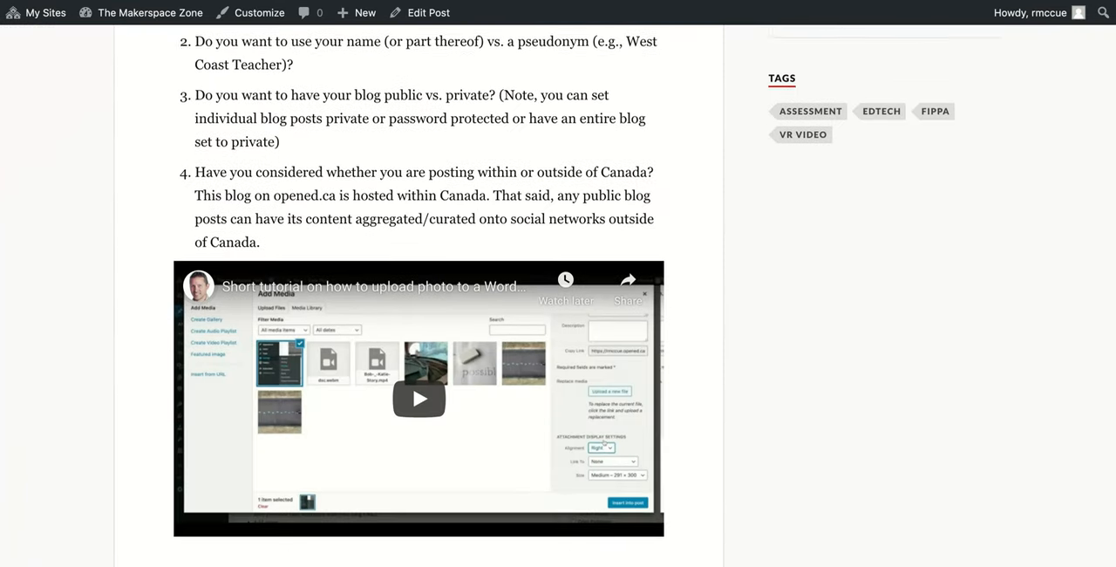
click(419, 398)
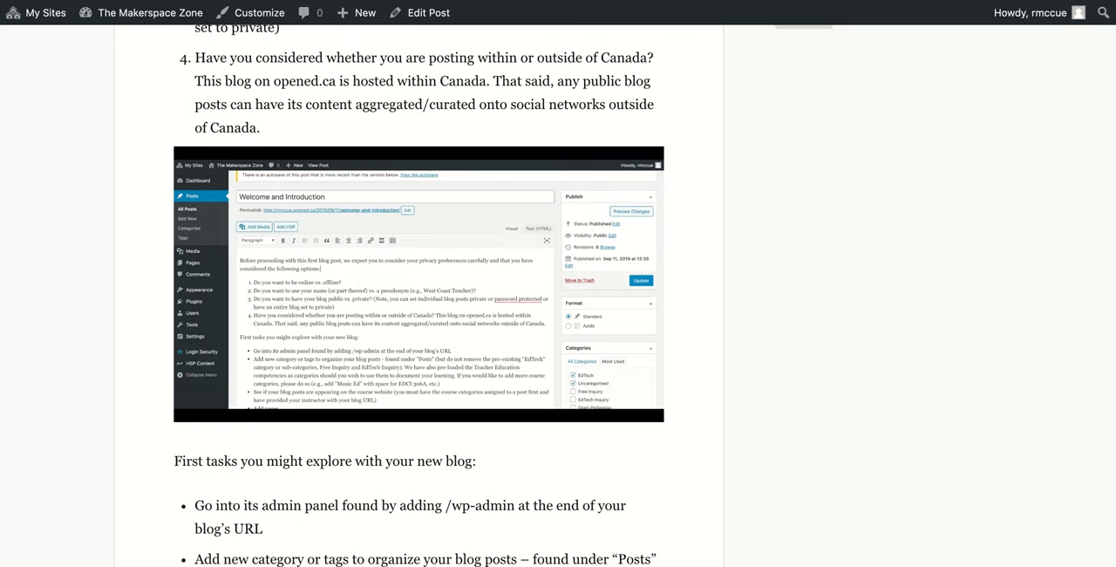
mouse_move(982, 65)
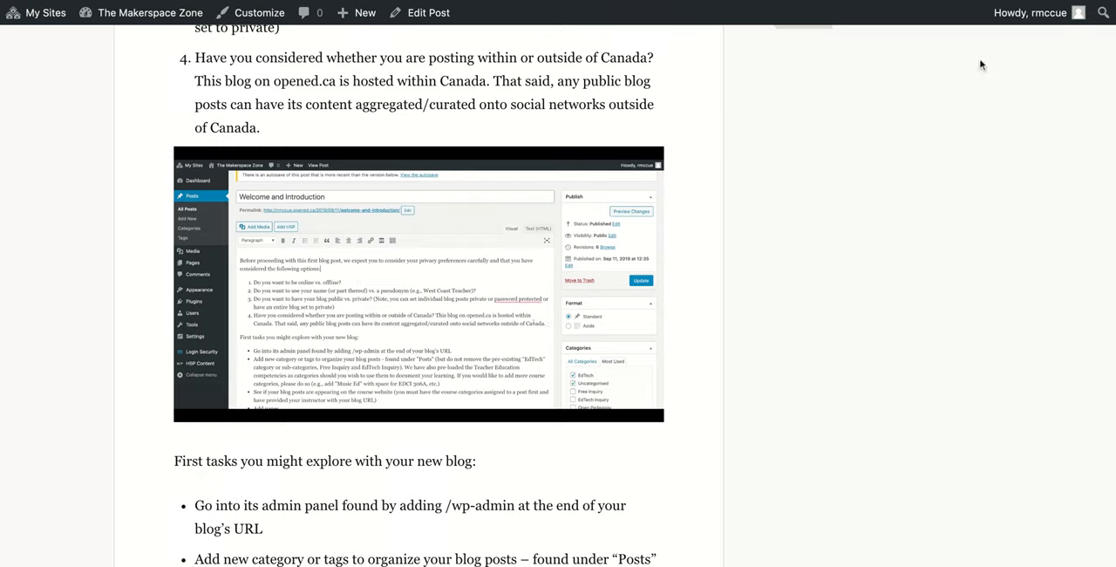
mouse_move(1009, 49)
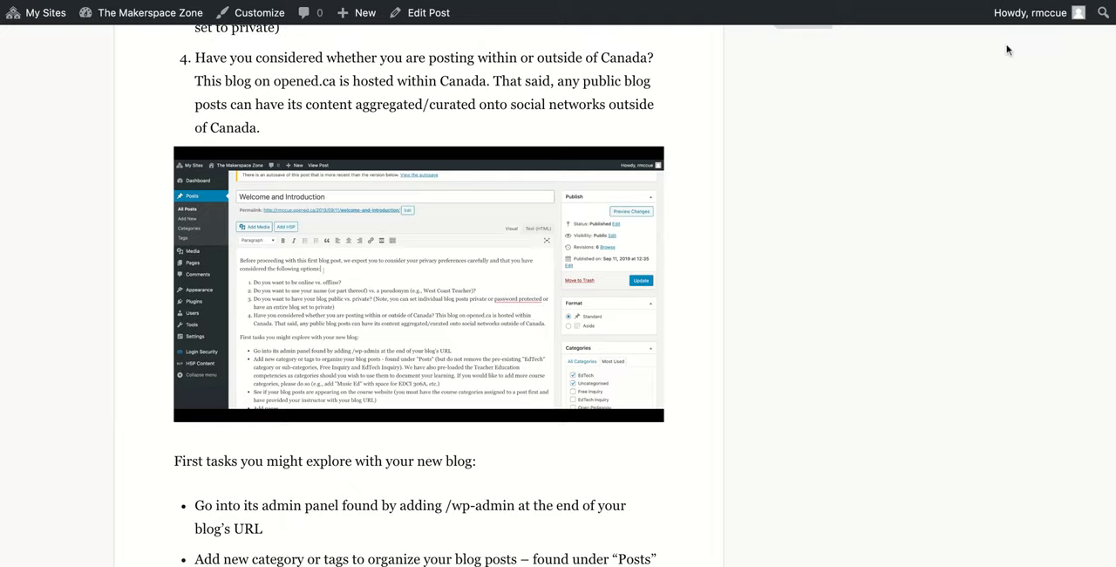